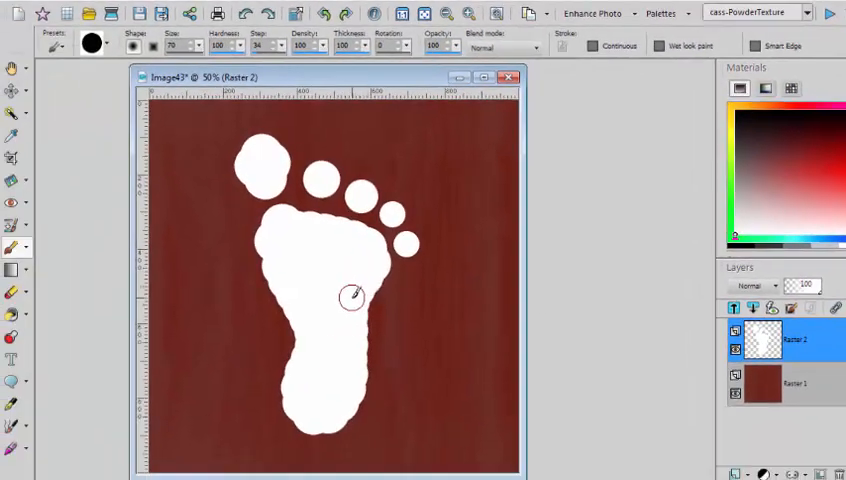
pyautogui.moveTo(336, 268)
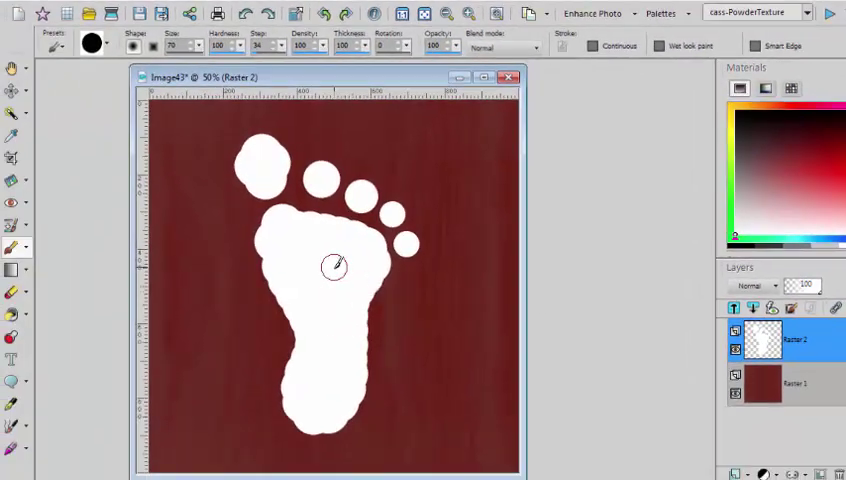
pyautogui.moveTo(330, 300)
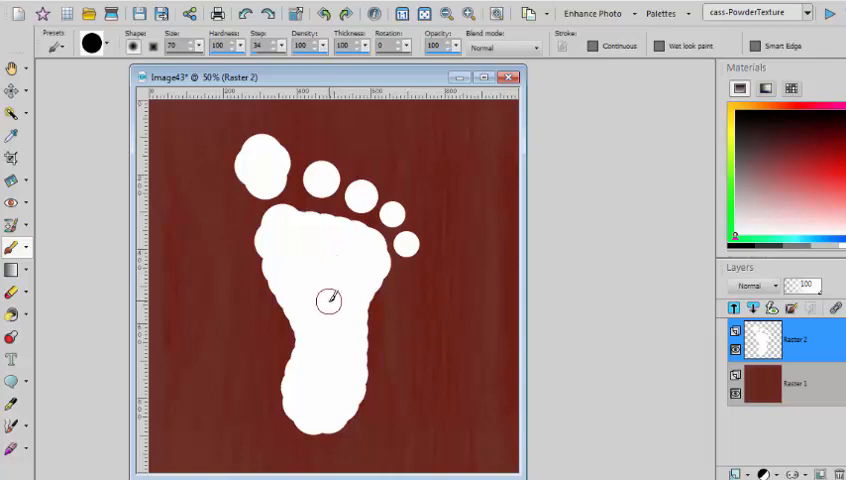
pyautogui.moveTo(328, 332)
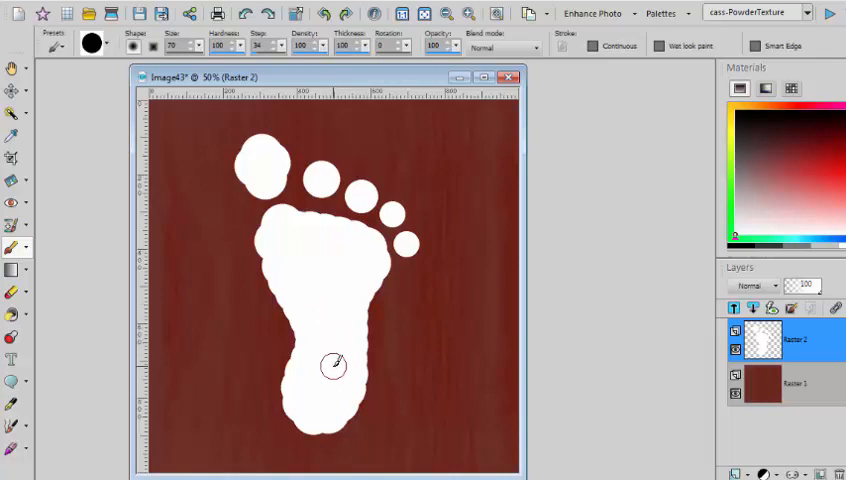
pyautogui.moveTo(330, 360)
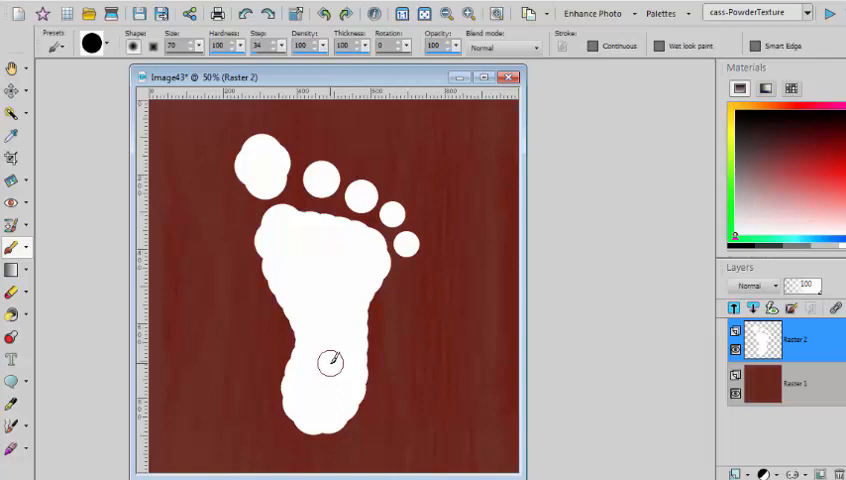
pyautogui.moveTo(328, 386)
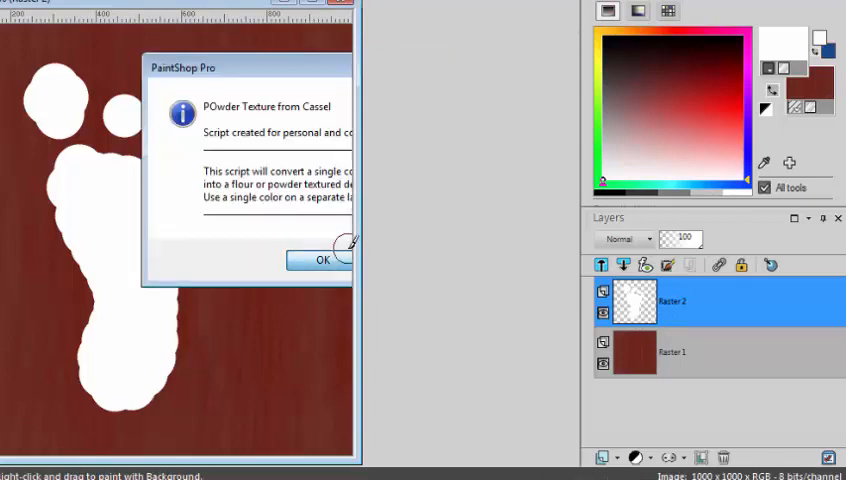
# Step: Acknowledge the PowderTexture script notice so it runs on the footprint
pyautogui.click(322, 260)
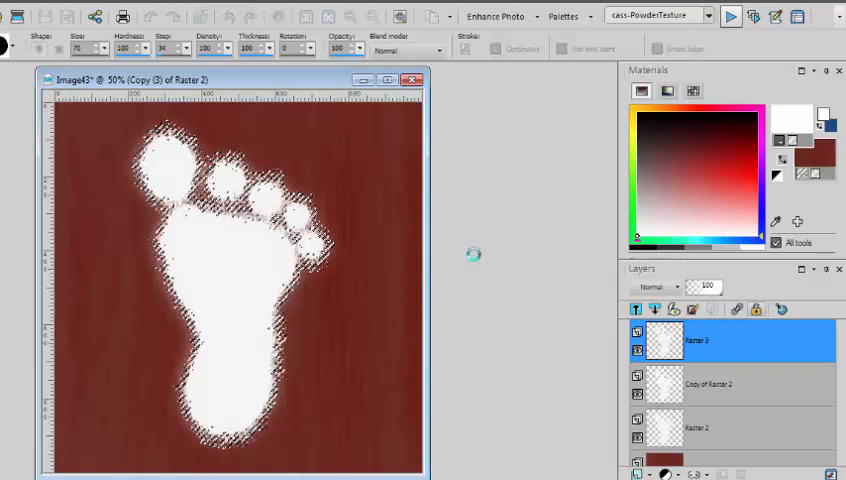
pyautogui.moveTo(476, 262)
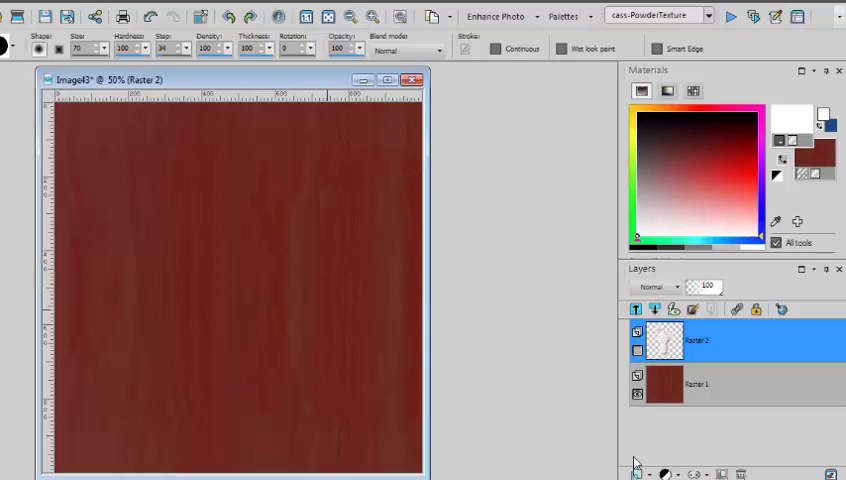
# Step: Add a new empty raster layer, Raster 3, from the Layers palette context menu
pyautogui.click(636, 308)
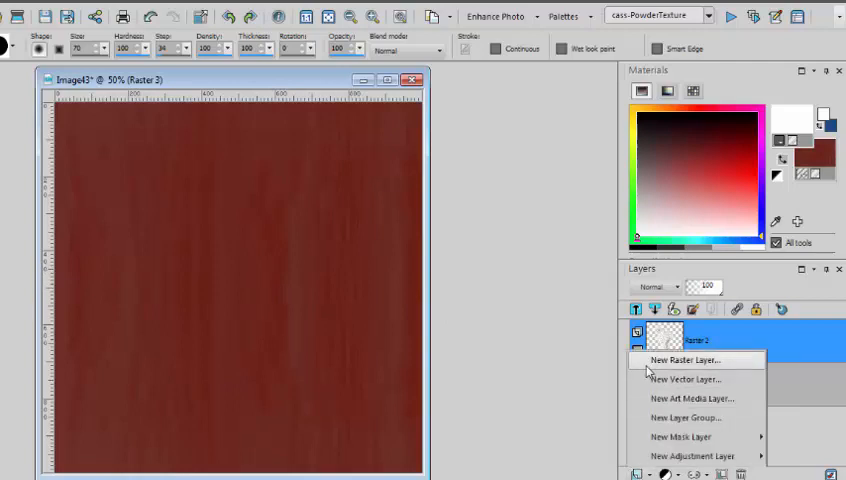
pyautogui.click(684, 360)
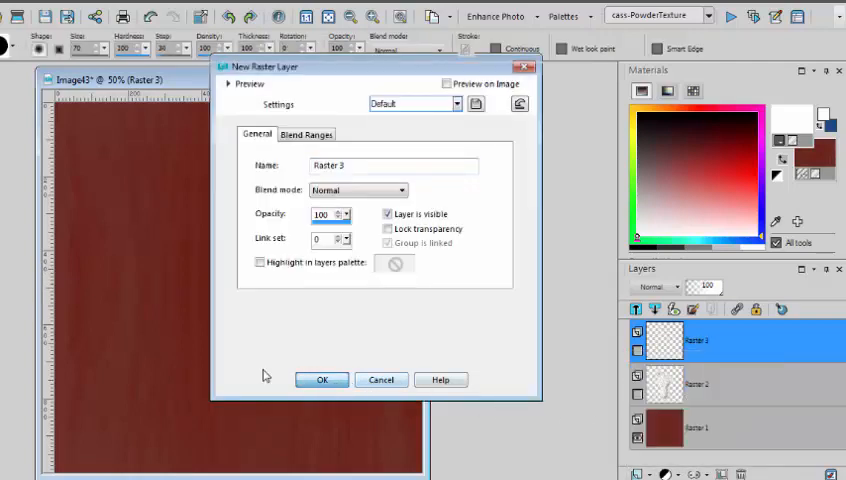
pyautogui.click(320, 380)
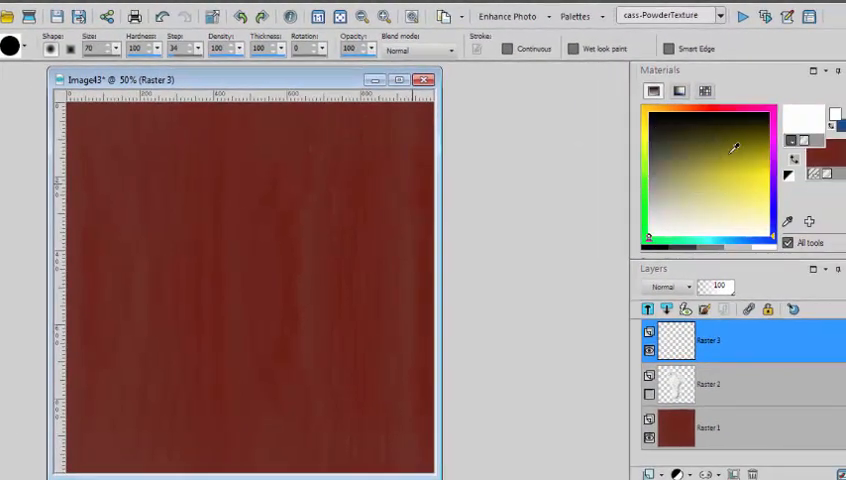
# Step: Pick yellow and brush the arrow's shaft and arrowhead outline pointing right
pyautogui.click(764, 160)
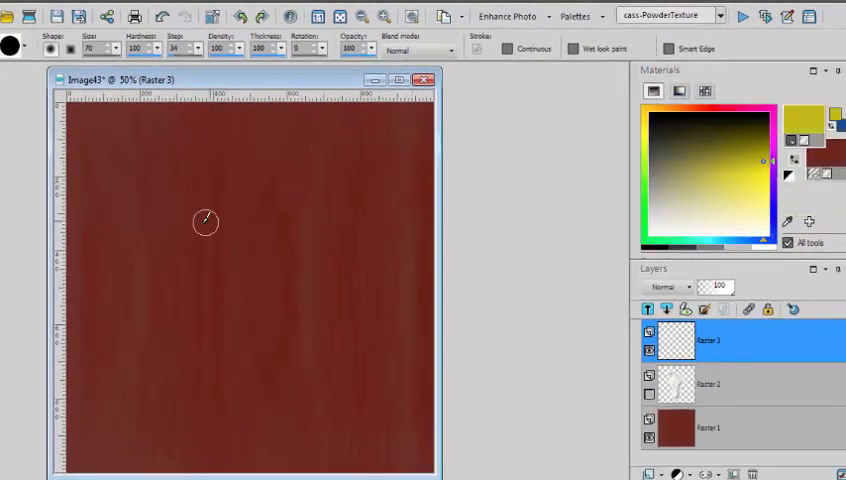
pyautogui.moveTo(152, 256)
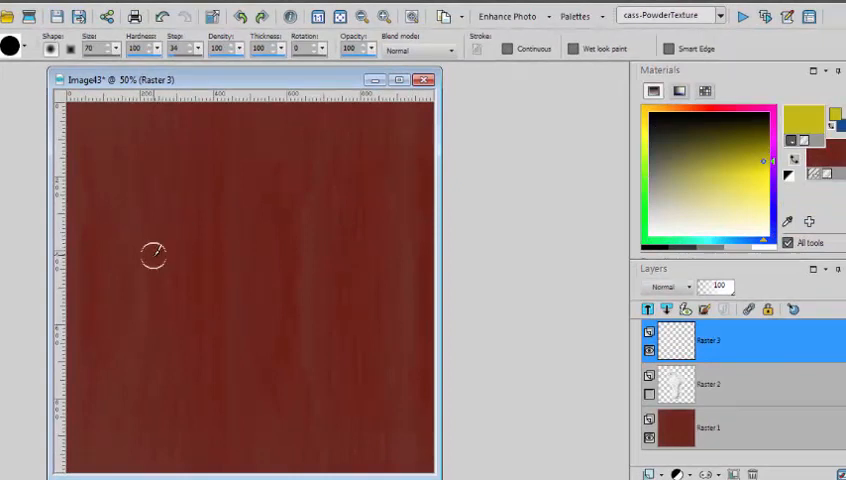
pyautogui.moveTo(150, 256); pyautogui.dragTo(280, 250)
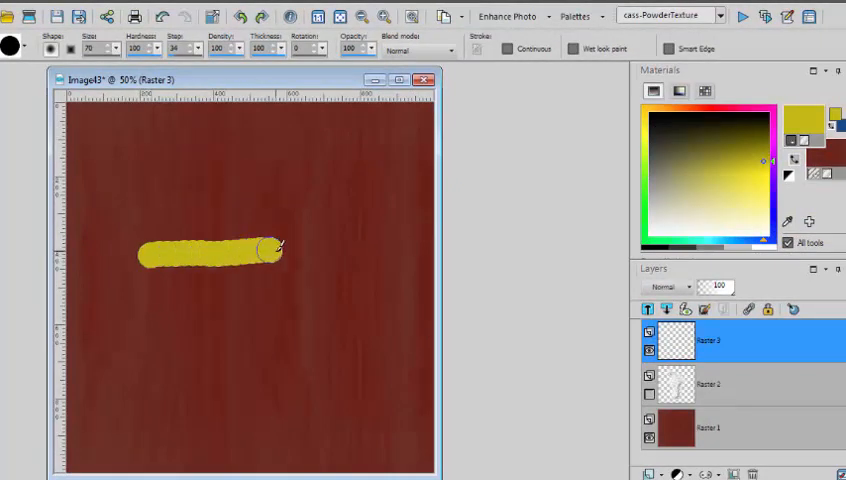
pyautogui.moveTo(270, 244); pyautogui.dragTo(378, 284)
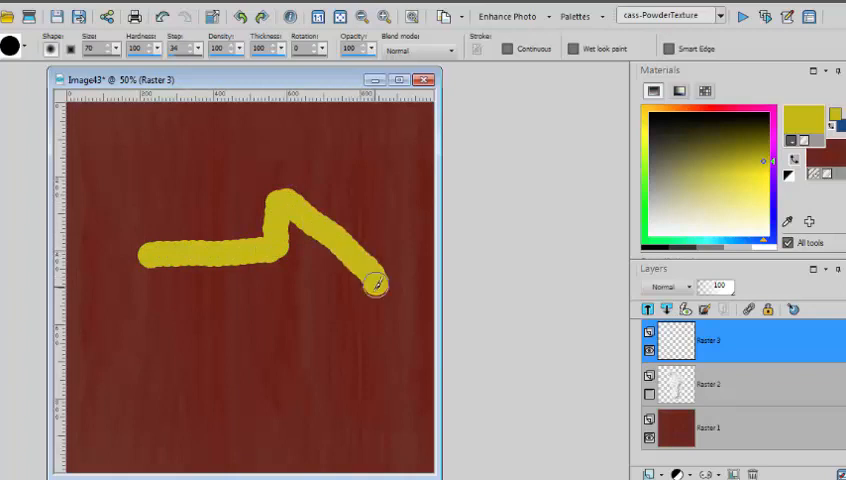
pyautogui.moveTo(376, 280); pyautogui.dragTo(262, 312)
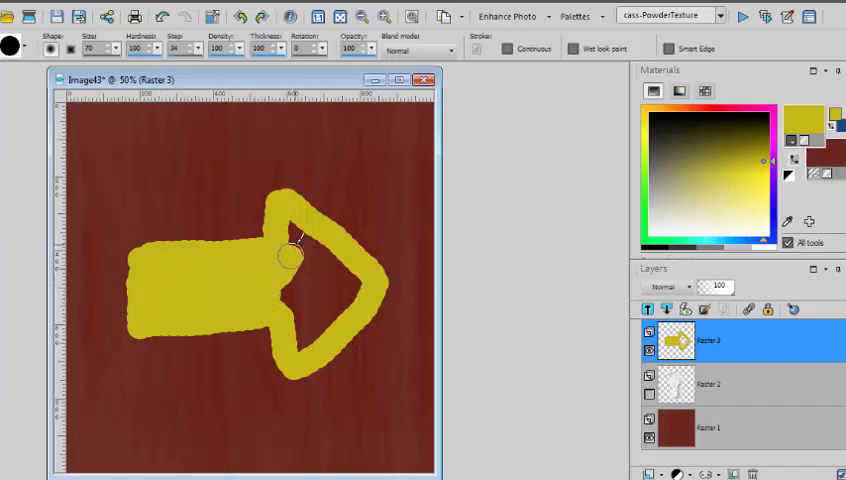
# Step: Fill the arrowhead's interior with yellow, covering the last gaps
pyautogui.moveTo(290, 256); pyautogui.dragTo(356, 288)
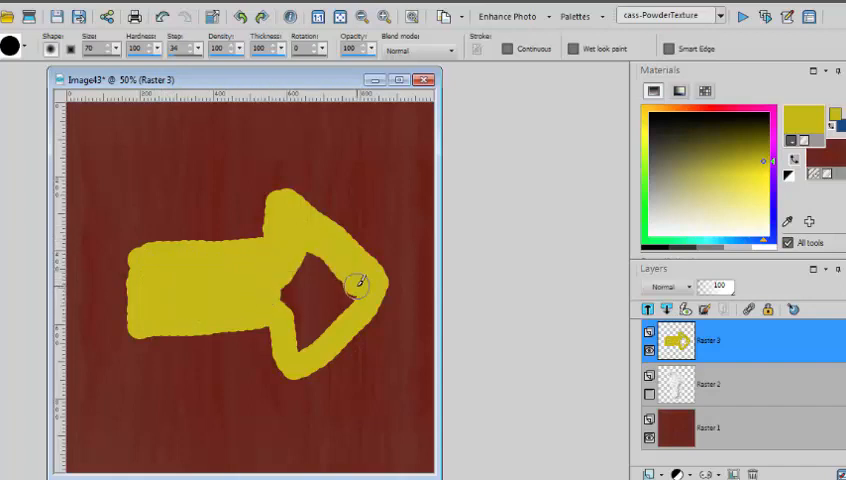
pyautogui.moveTo(356, 286); pyautogui.dragTo(296, 336)
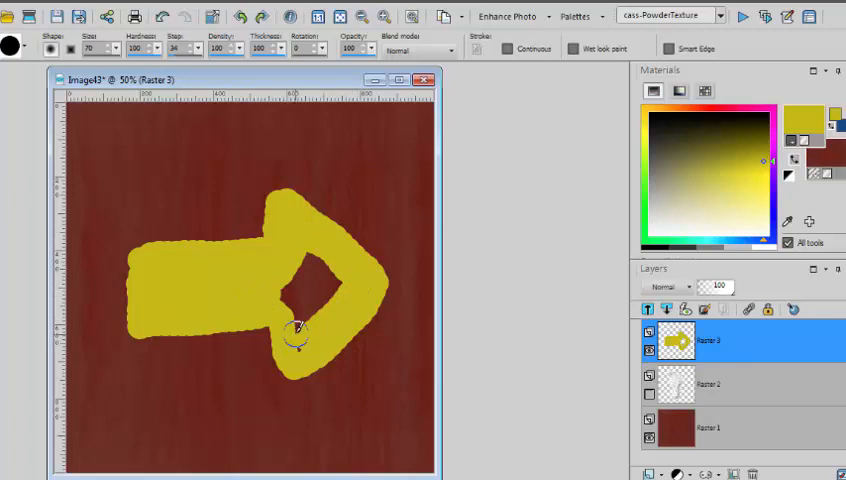
pyautogui.moveTo(296, 336); pyautogui.dragTo(324, 280)
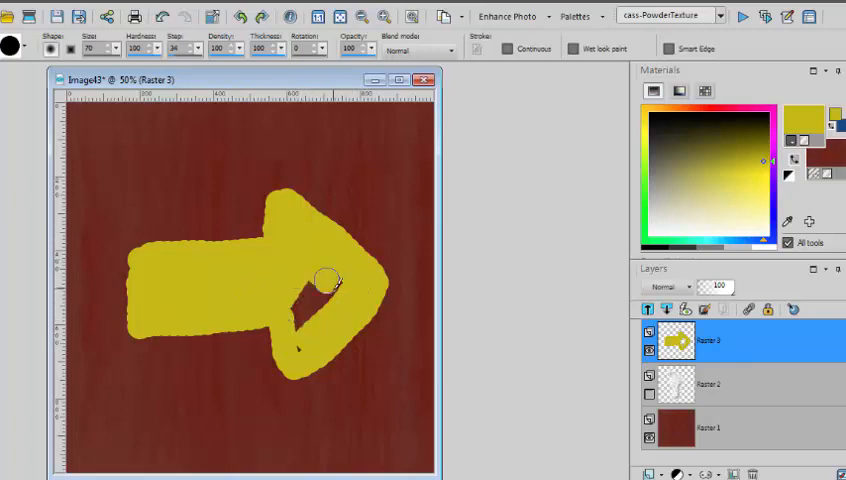
pyautogui.click(320, 284)
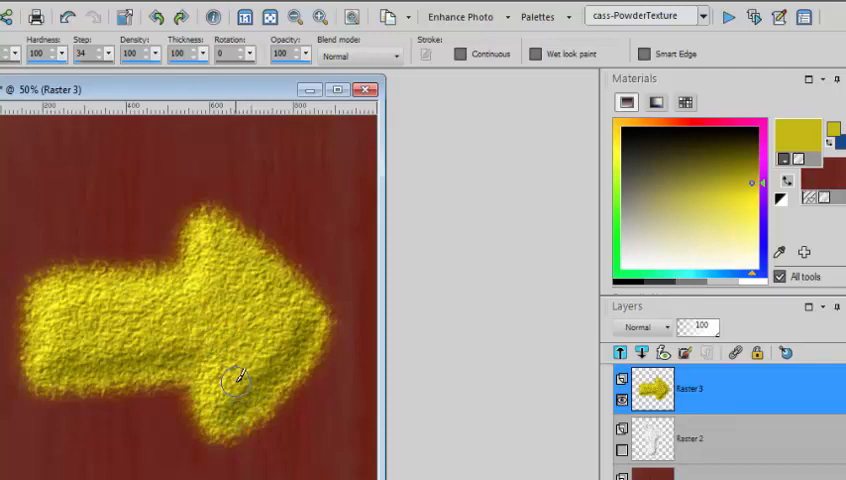
pyautogui.moveTo(430, 320)
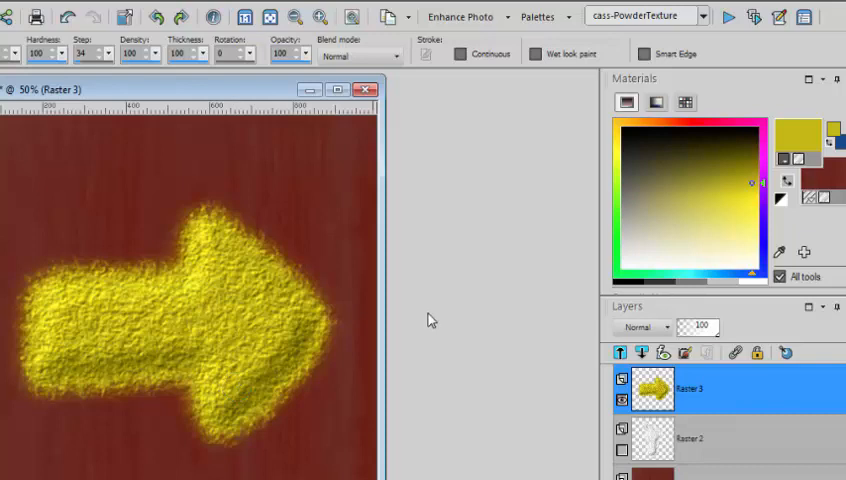